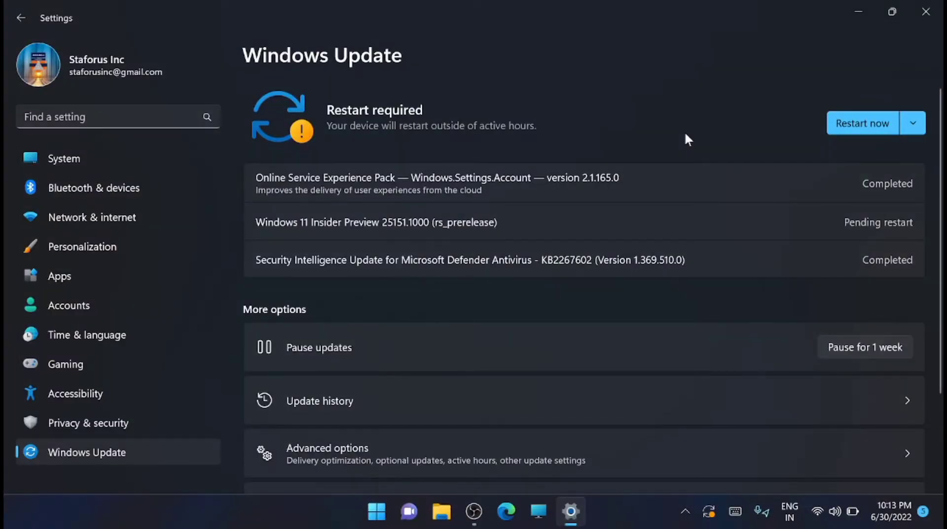
mouse_move(725, 132)
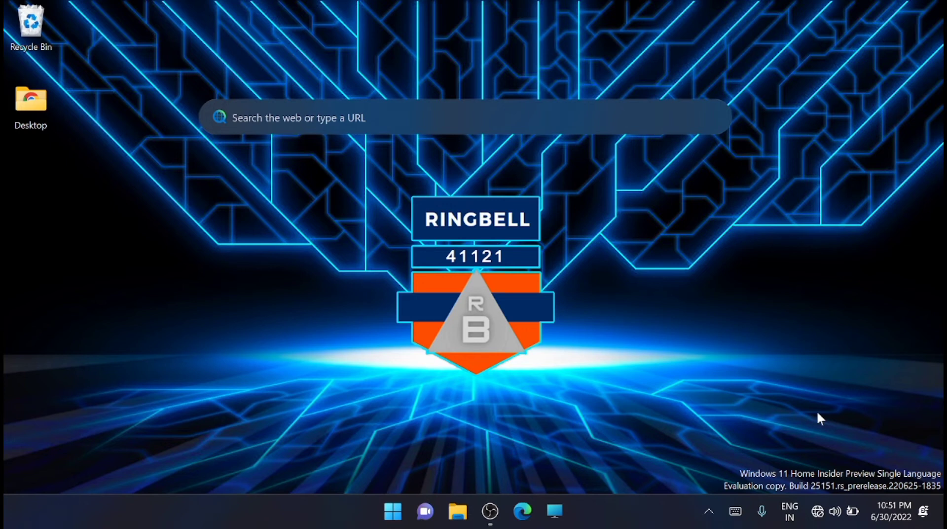
mouse_move(457, 512)
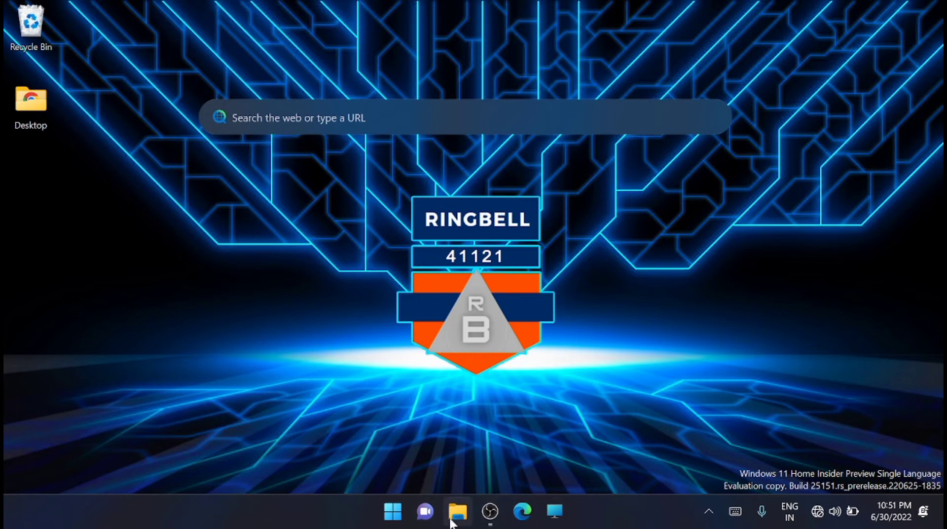
Step: Launch File Explorer from the taskbar and add two more Home tabs for three in total
click(456, 512)
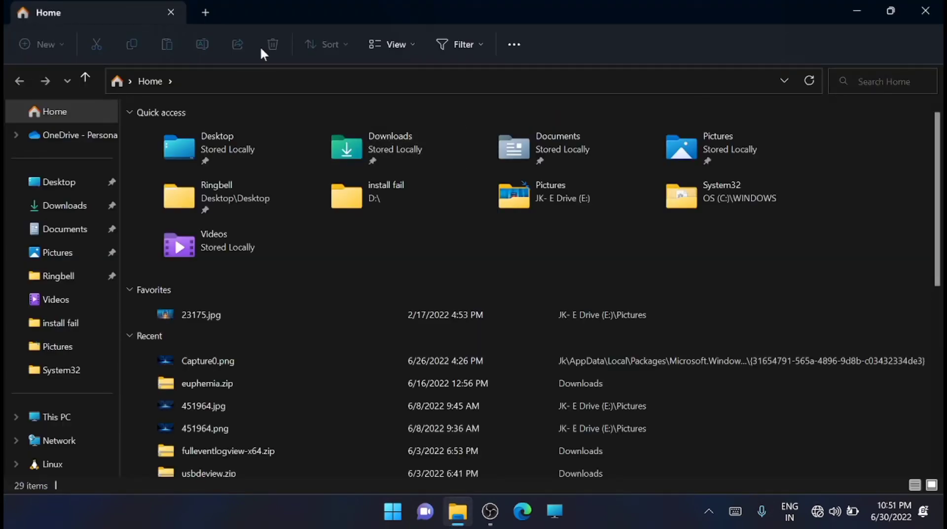
mouse_move(205, 12)
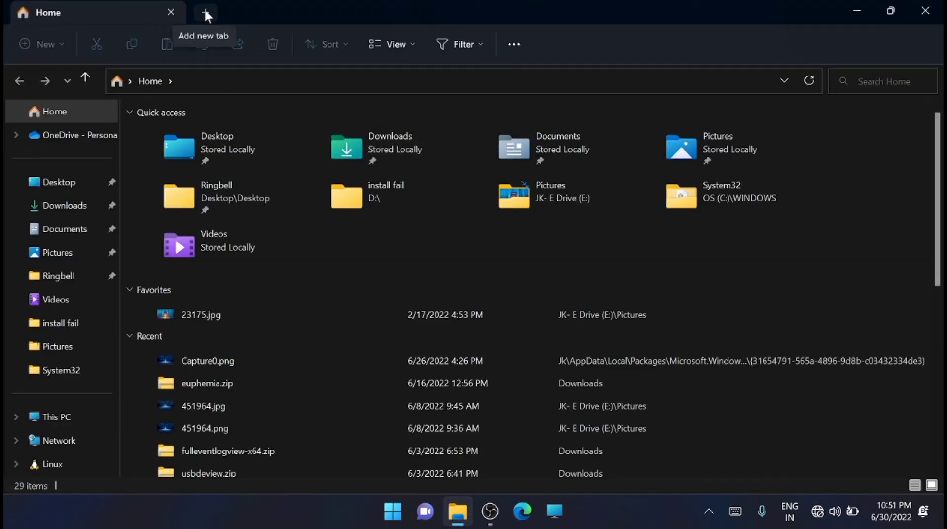
click(205, 12)
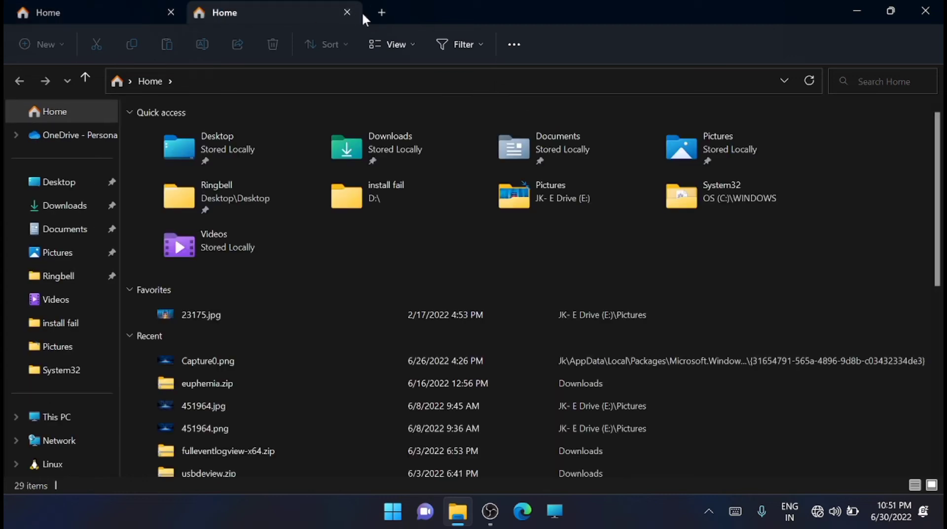
click(381, 12)
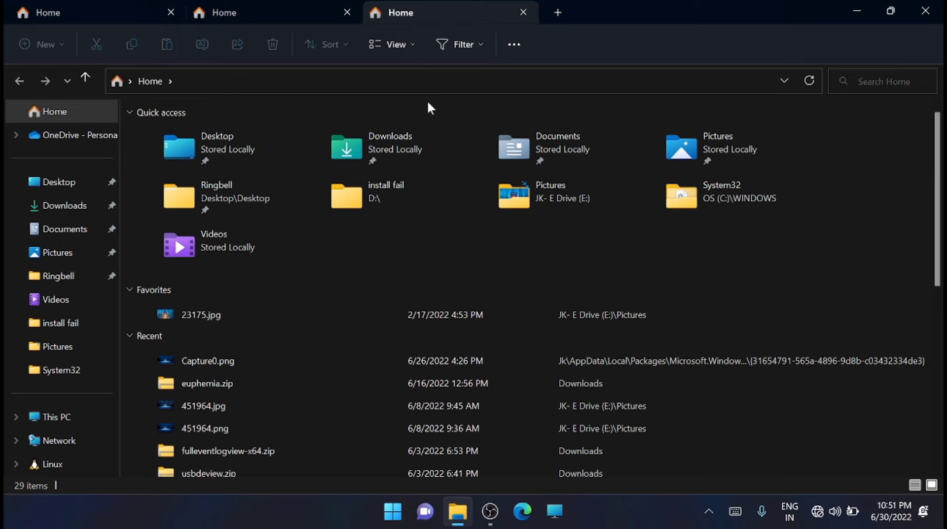
mouse_move(272, 12)
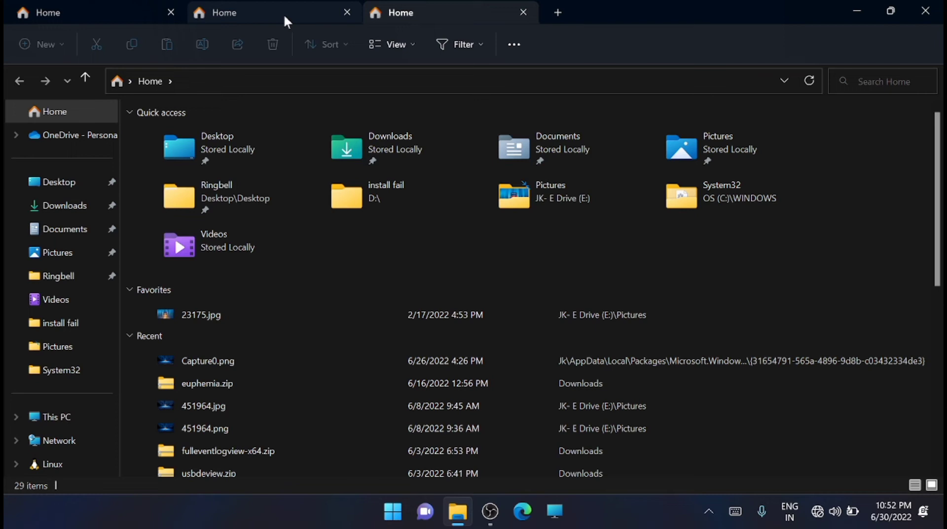
click(202, 314)
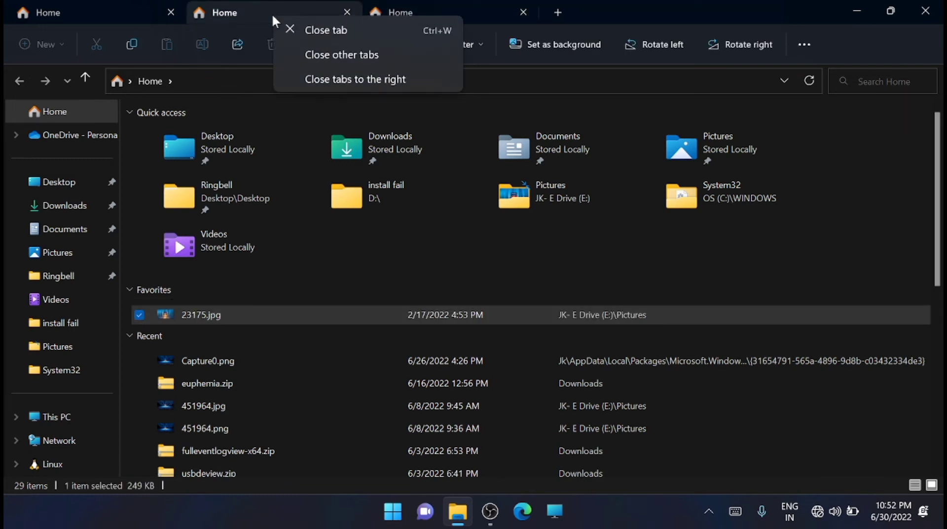
mouse_move(848, 134)
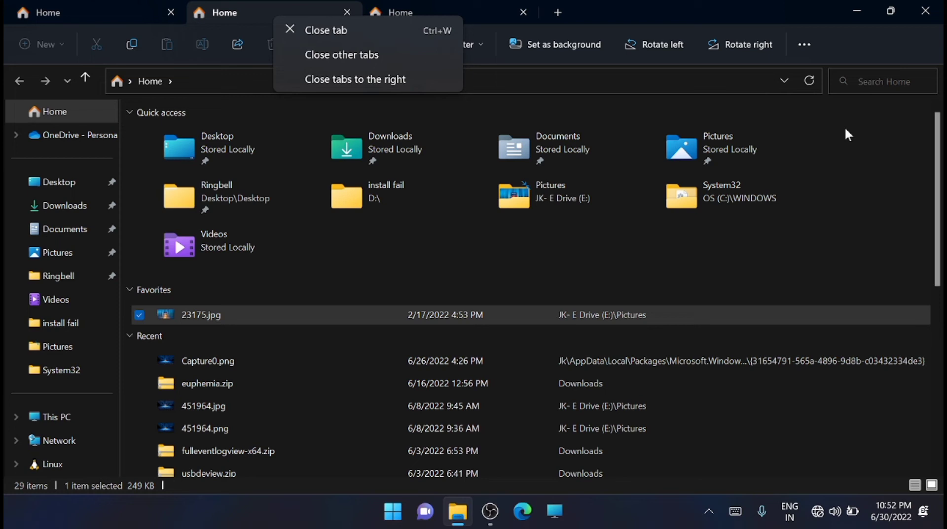
mouse_move(822, 253)
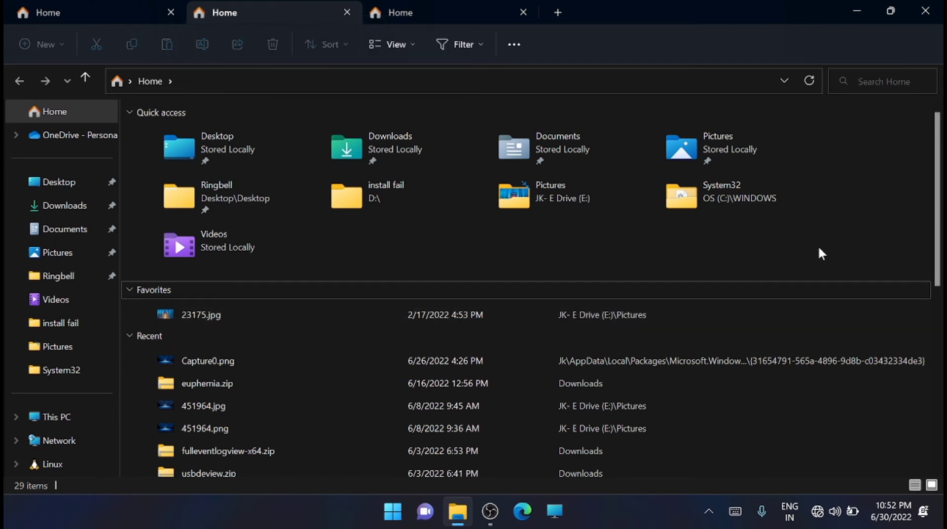
mouse_move(305, 6)
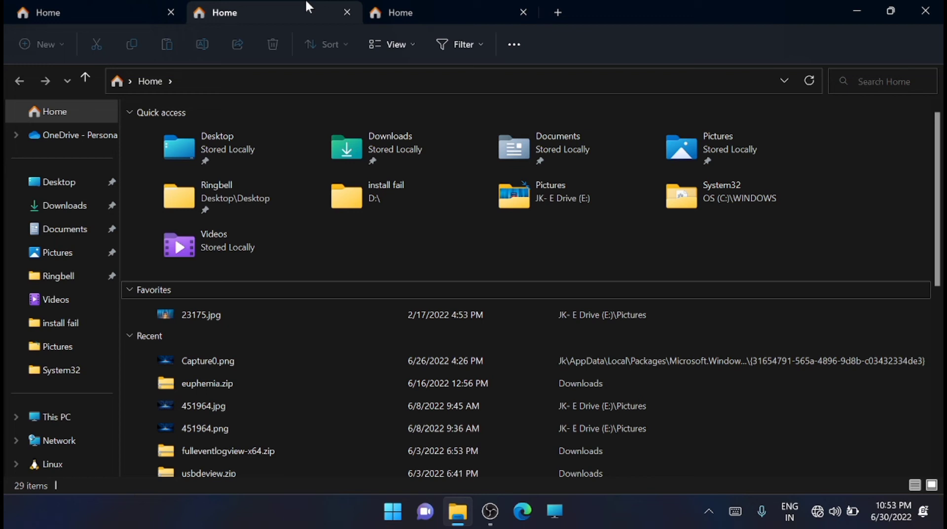
mouse_move(926, 11)
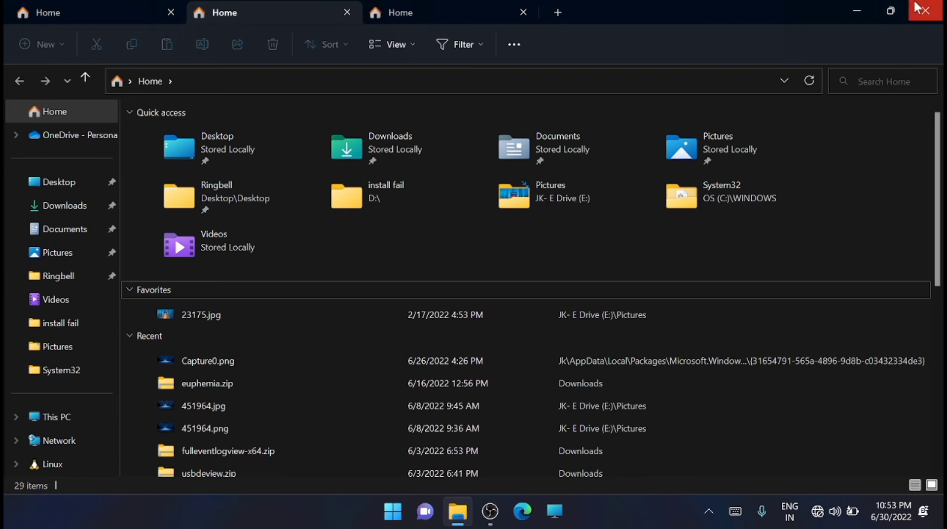
mouse_move(928, 11)
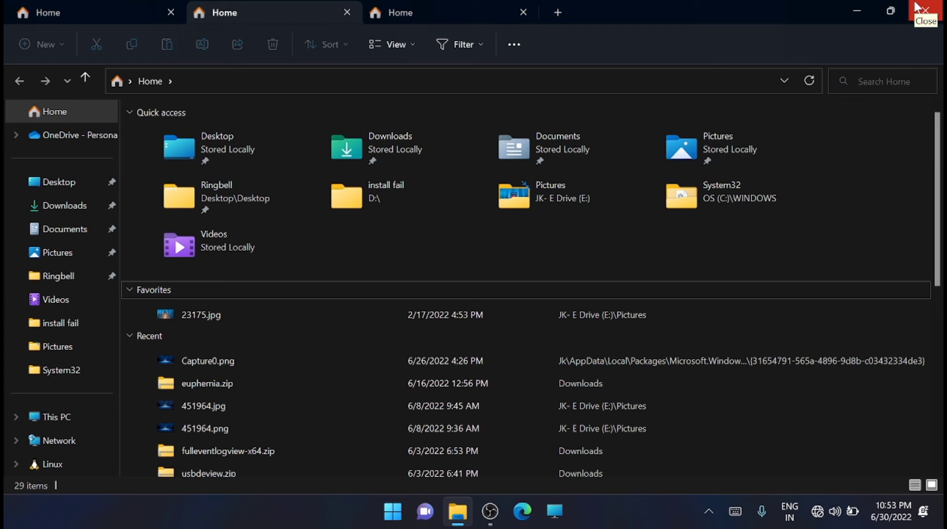
mouse_move(925, 11)
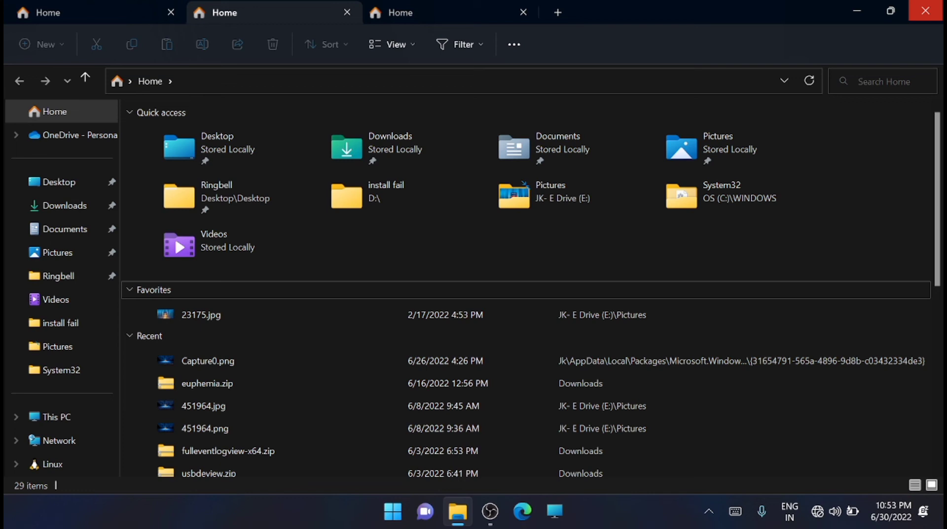
mouse_move(856, 14)
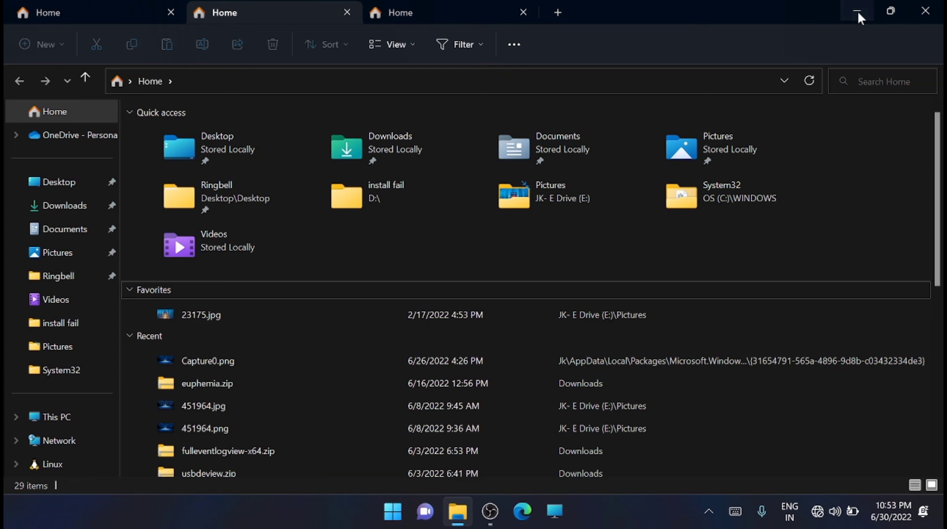
Step: Minimize File Explorer and show the Start menu power options: Sign-in options, Sleep, Shut down, Restart
click(856, 10)
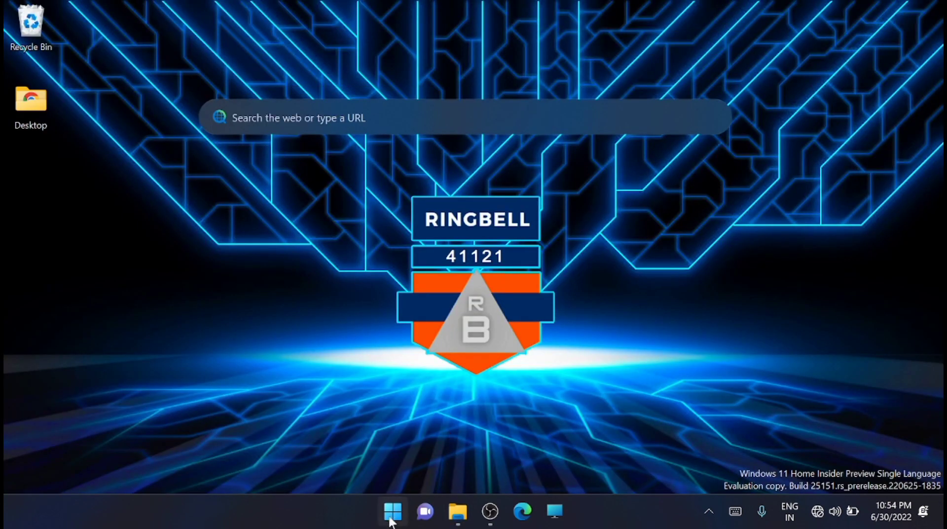
click(391, 512)
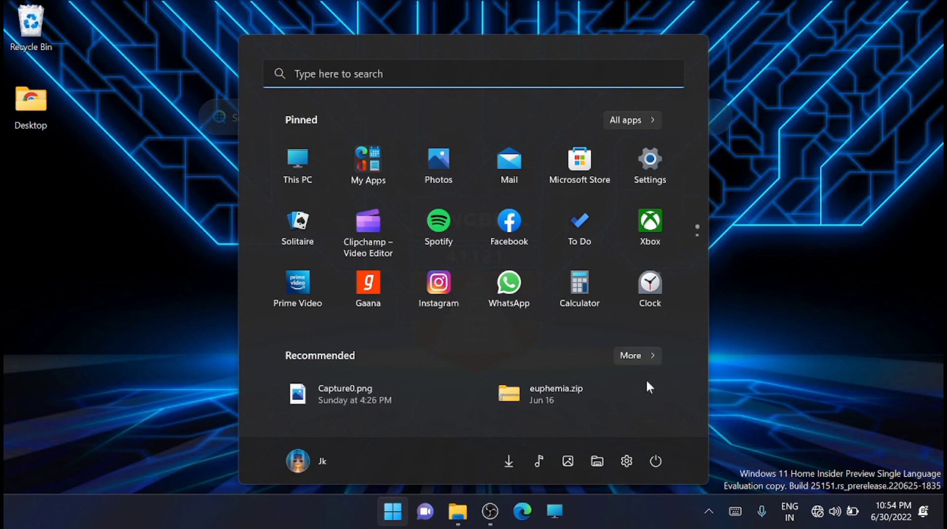
click(654, 461)
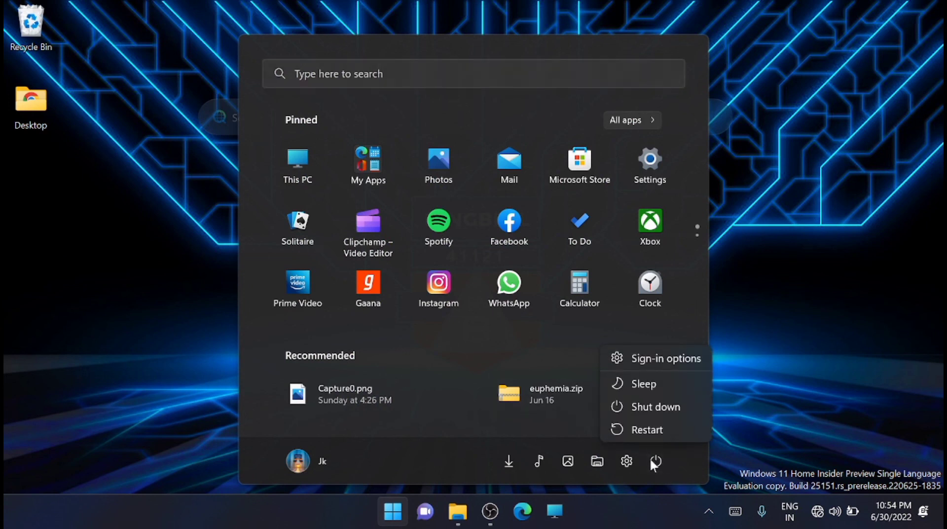
mouse_move(918, 275)
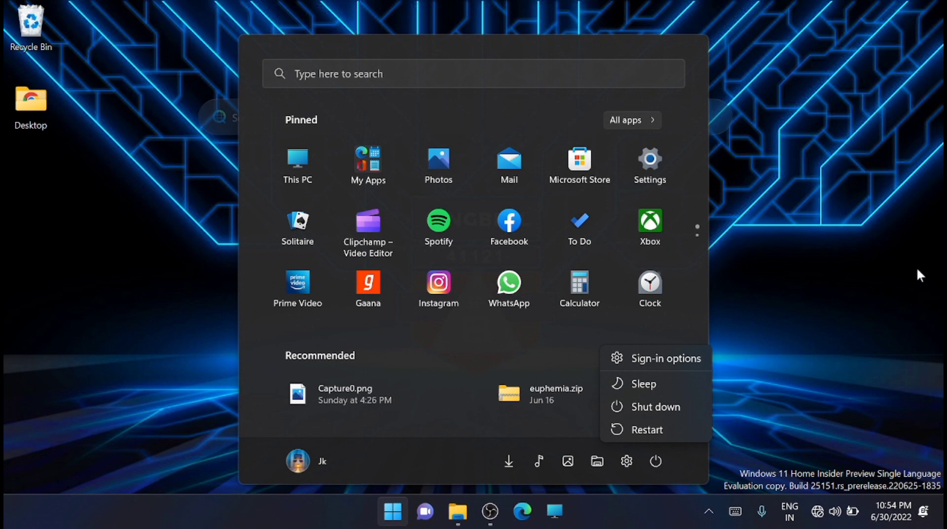